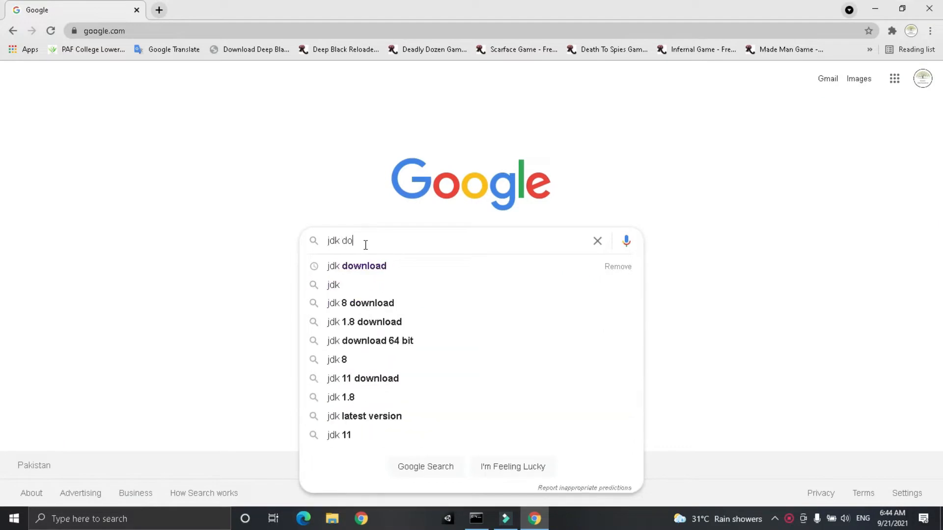
# Search Google for 'jdk download' and scroll Oracle's Java downloads page to the JDK 16 table.
pyautogui.click(356, 265)
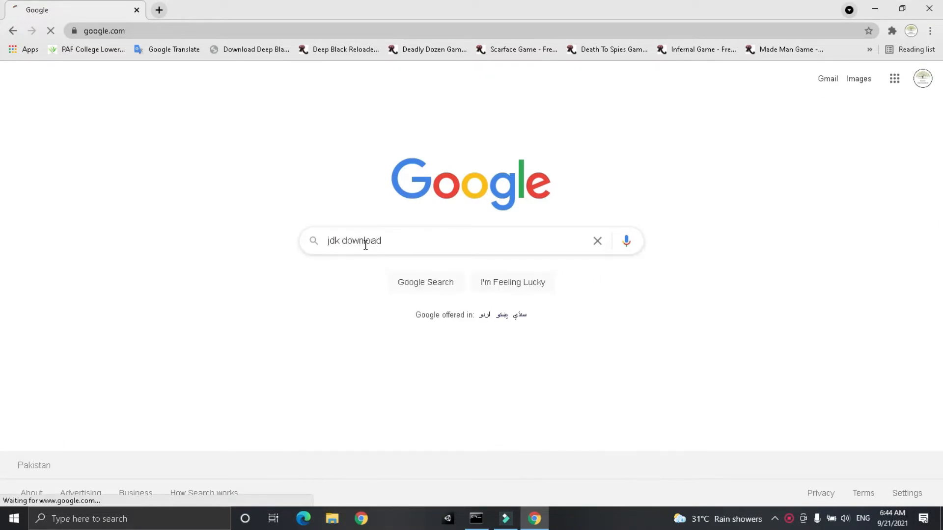
pyautogui.press('Enter')
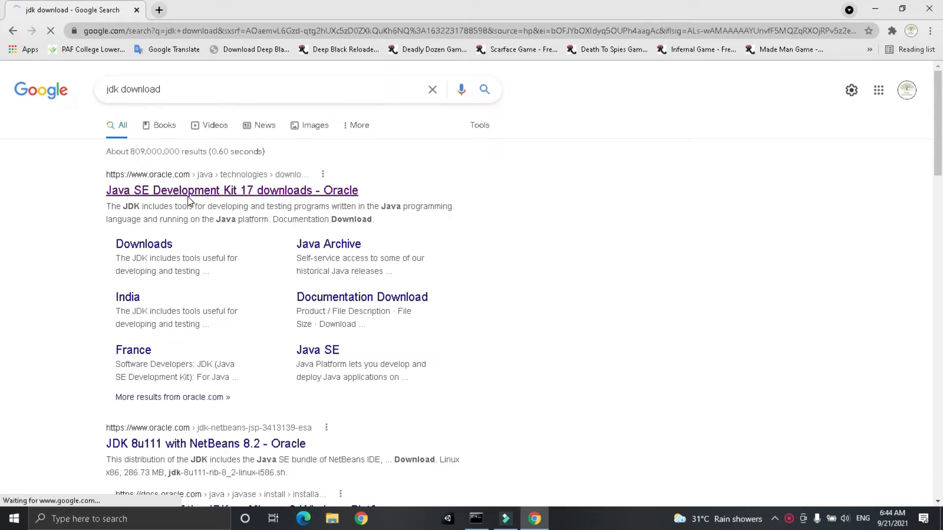
pyautogui.click(232, 191)
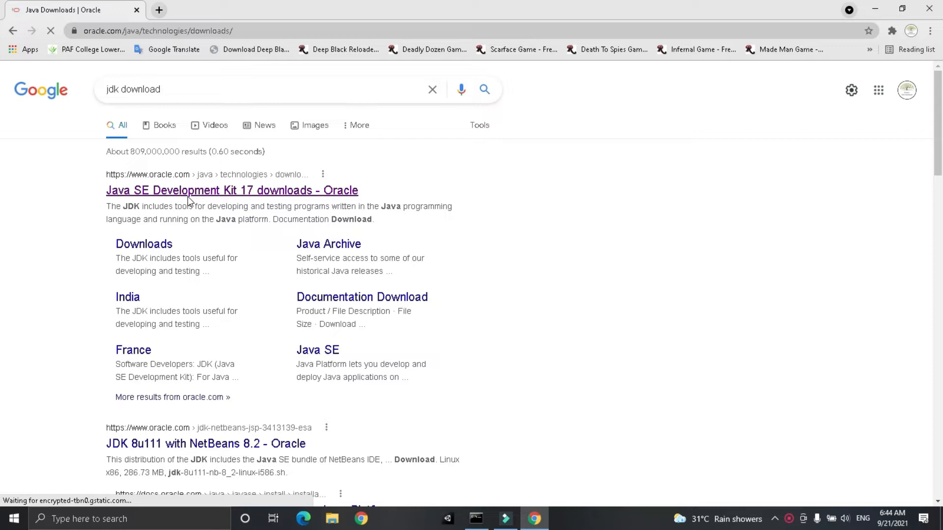
pyautogui.click(216, 191)
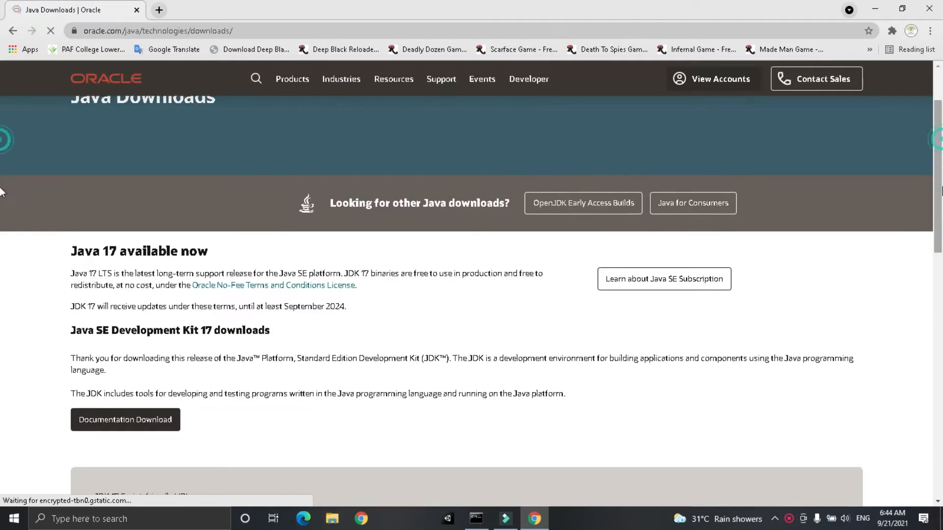
pyautogui.scroll(-3)
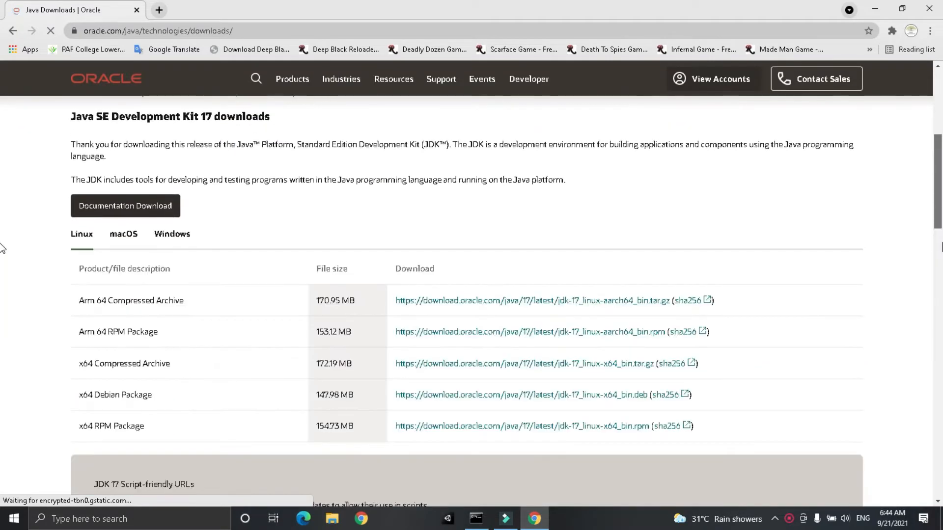
pyautogui.scroll(-3)
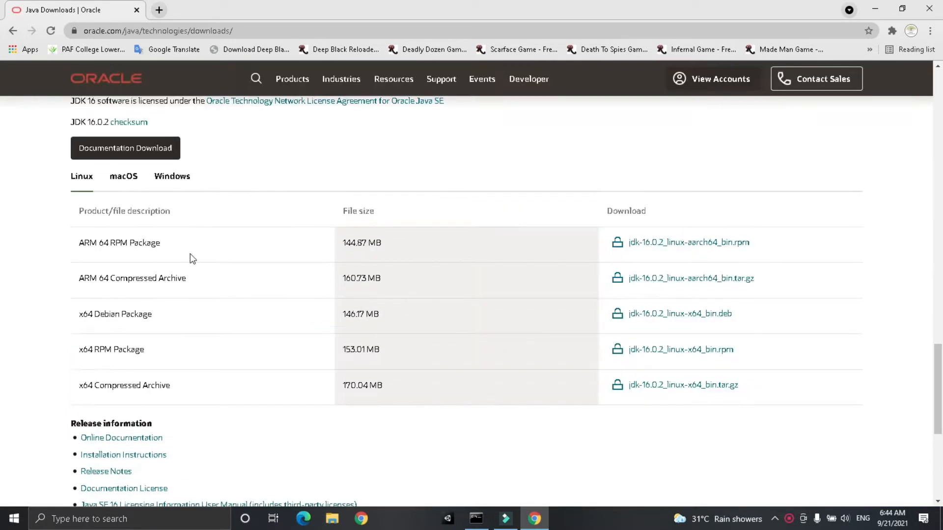
# Download jdk-16.0.2_windows-x64_bin.exe from the Windows tab after accepting Oracle's license.
pyautogui.click(172, 177)
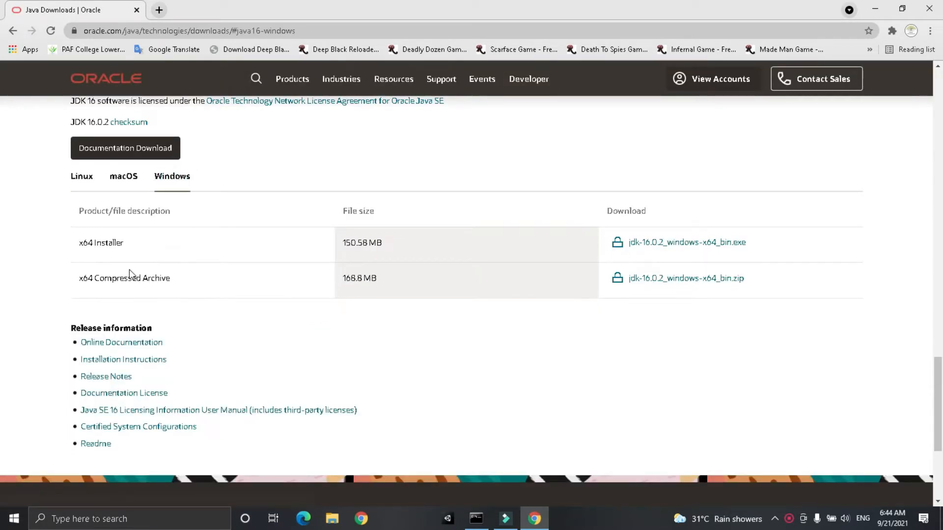
pyautogui.moveTo(664, 233)
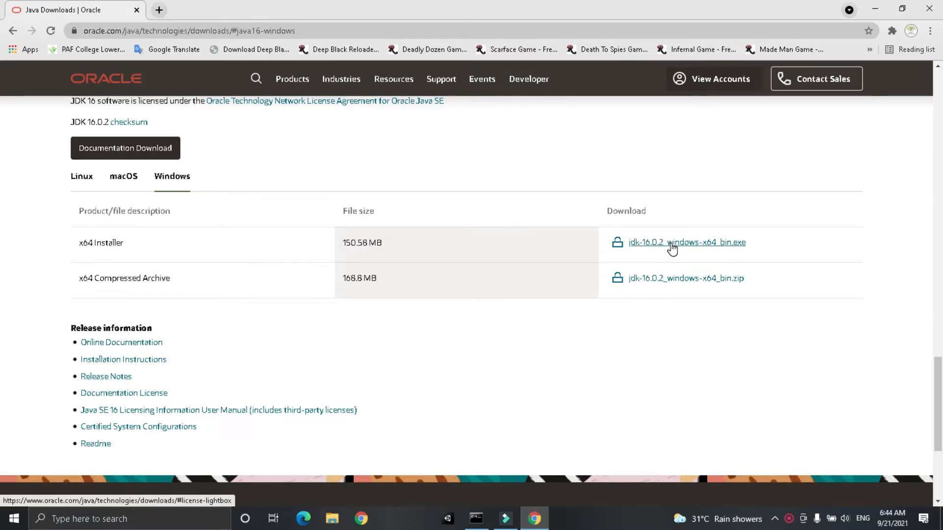
pyautogui.click(672, 247)
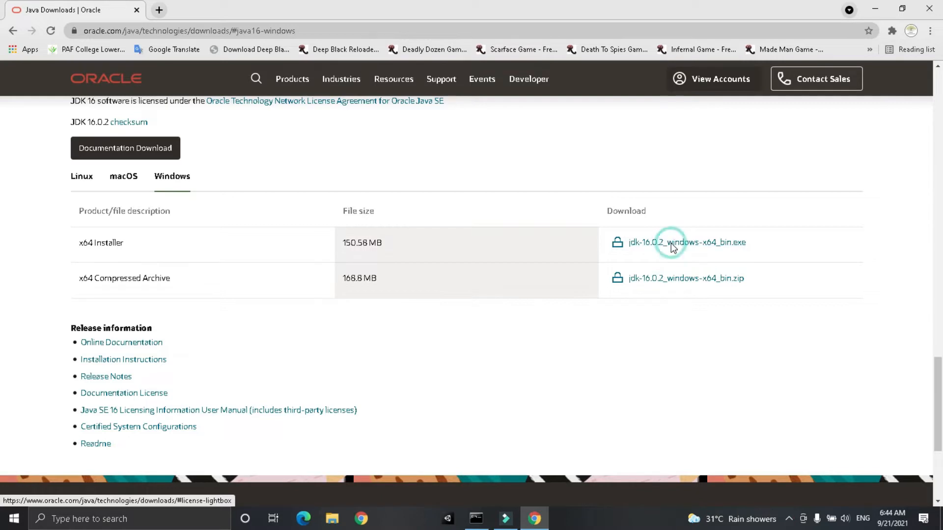
pyautogui.click(682, 242)
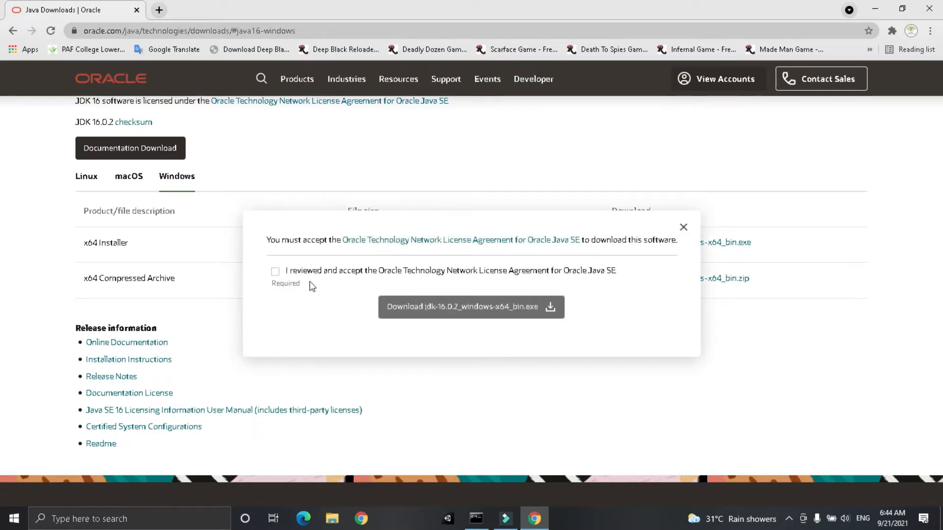
pyautogui.click(275, 271)
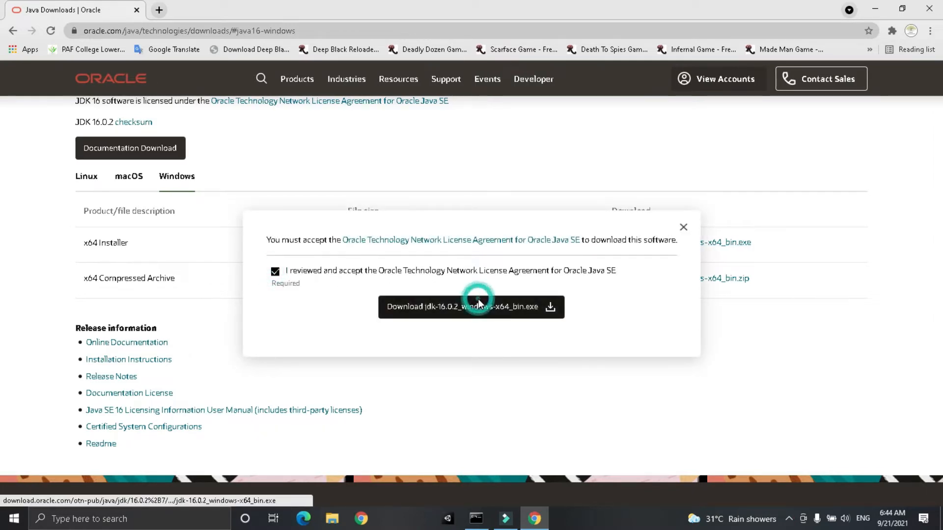
pyautogui.click(478, 306)
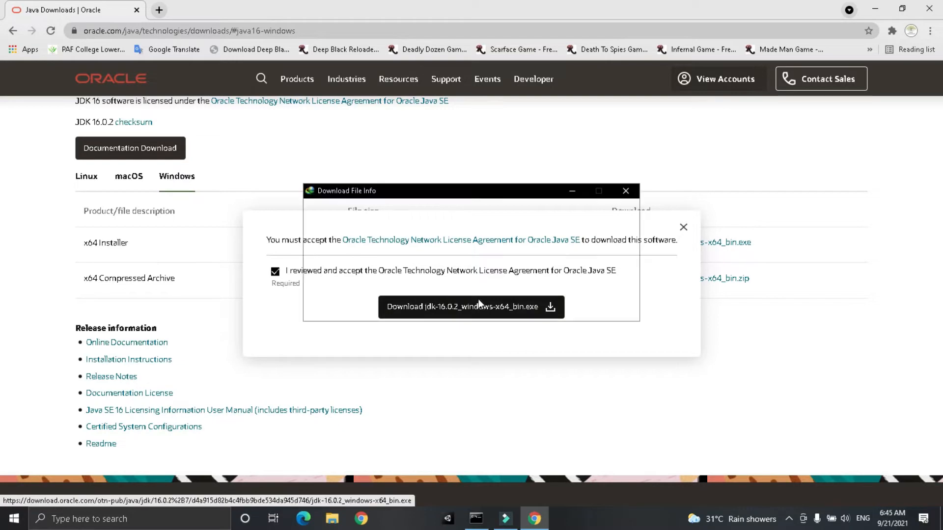
pyautogui.click(477, 318)
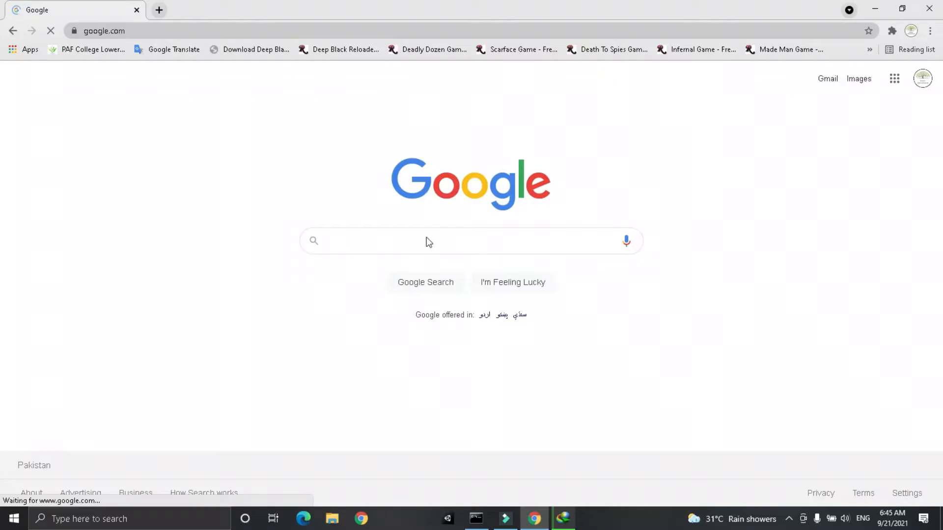
# Search 'intellij download' and request the Community edition Windows installer from JetBrains.
pyautogui.write('intelli')
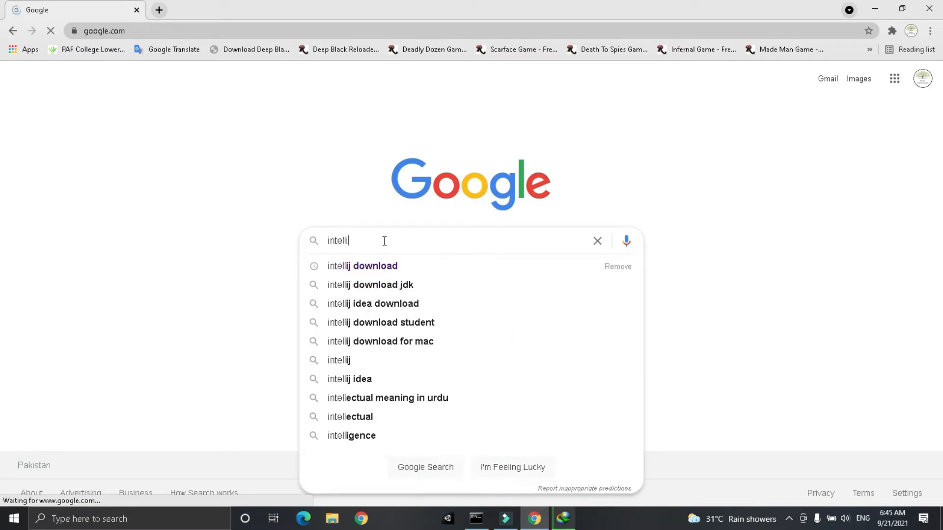
pyautogui.click(362, 266)
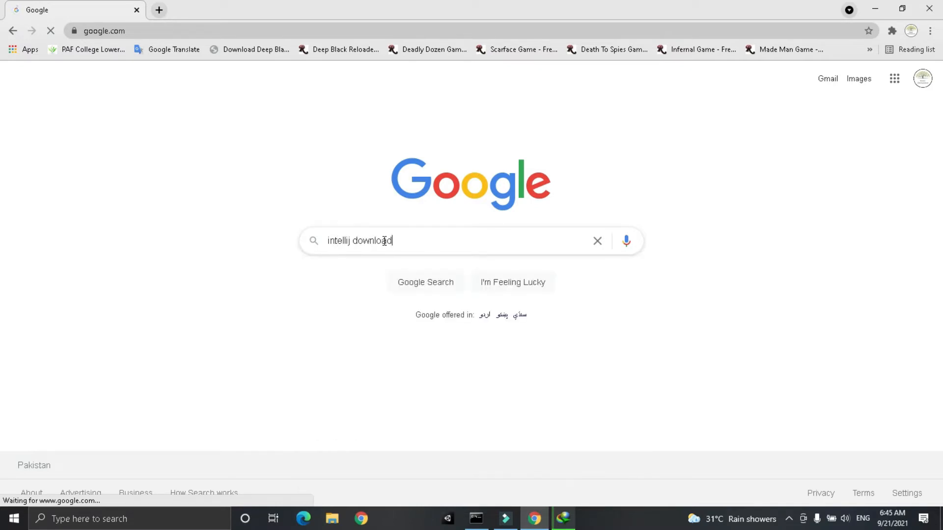
pyautogui.press('Enter')
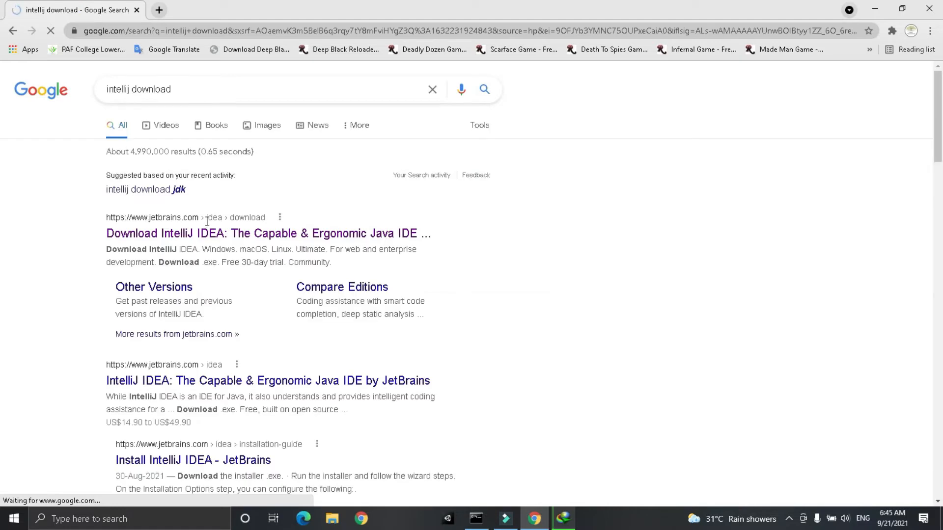
pyautogui.click(266, 233)
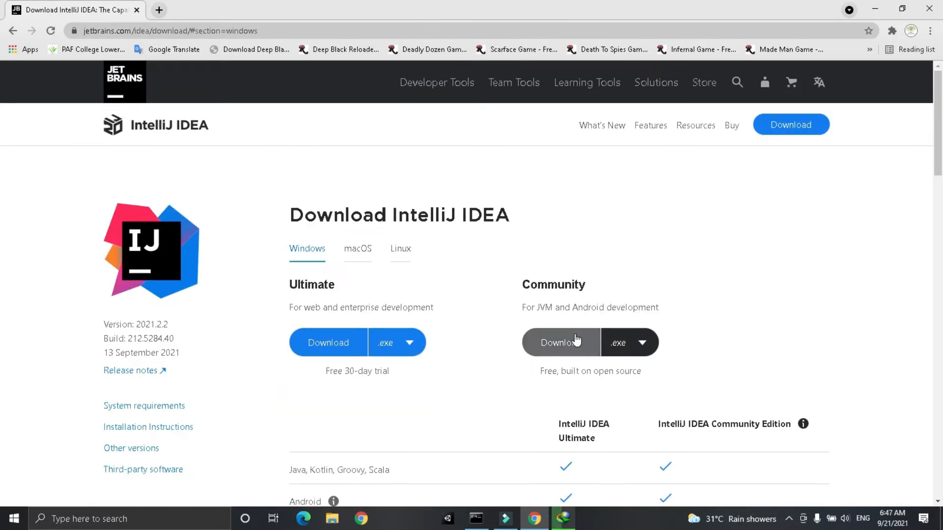
pyautogui.click(560, 341)
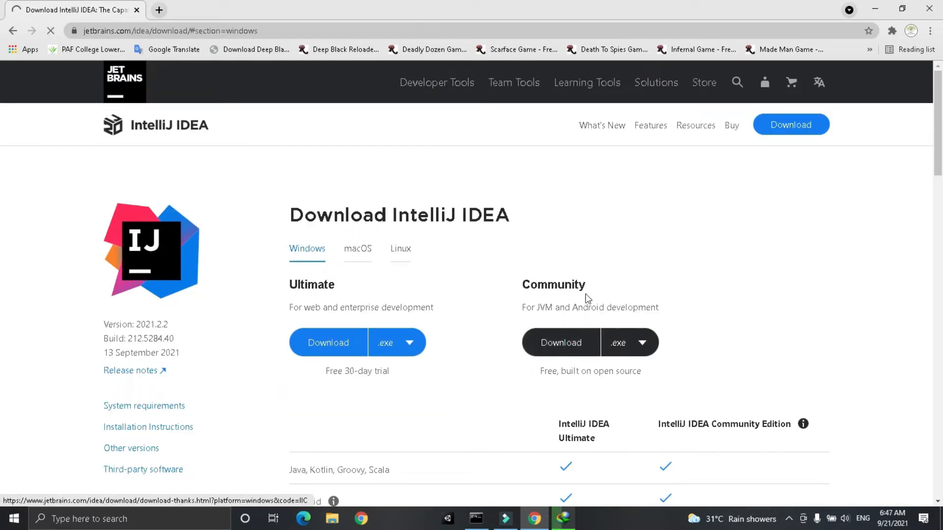
pyautogui.click(561, 342)
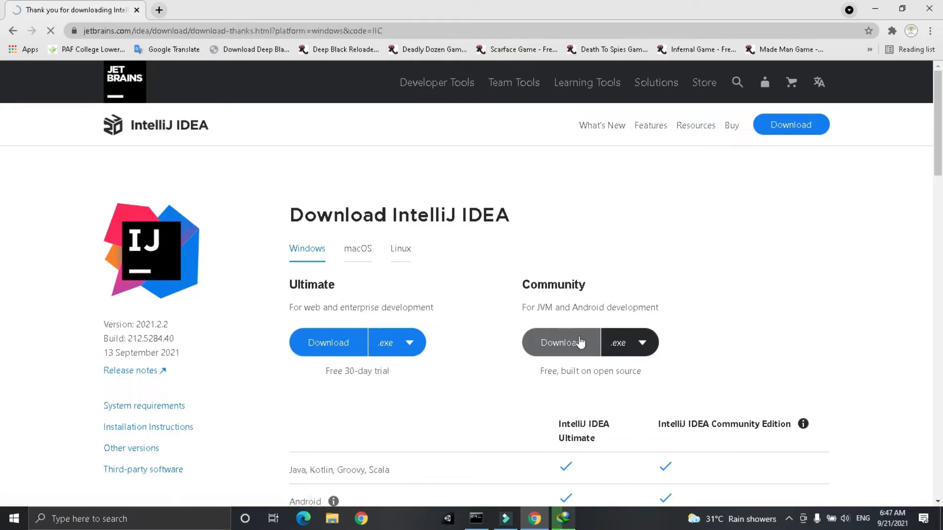
pyautogui.click(559, 342)
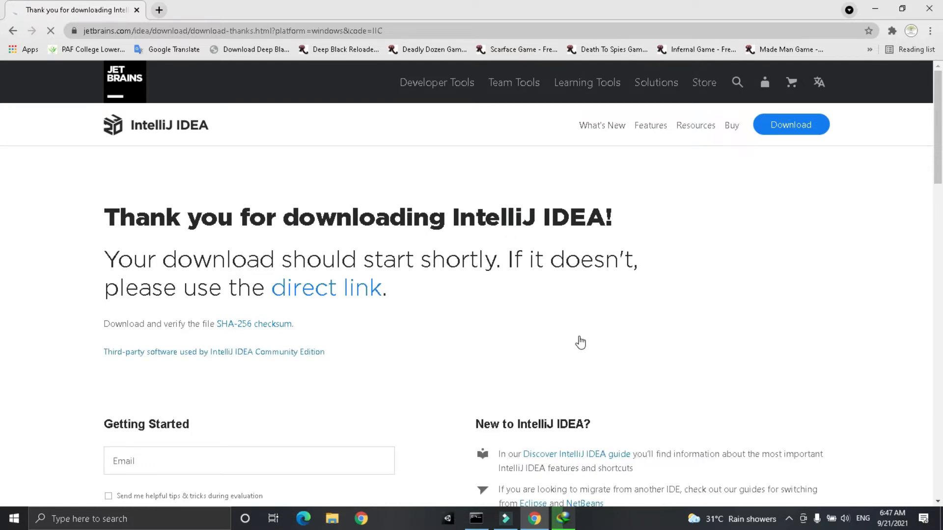
pyautogui.moveTo(518, 334)
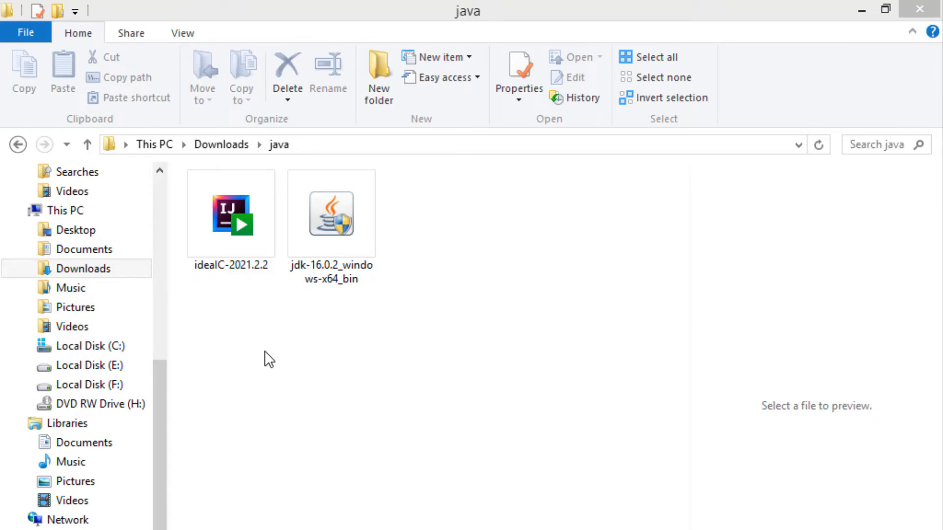
# Run jdk-16.0.2_windows-x64_bin from the Downloads java folder.
pyautogui.click(331, 215)
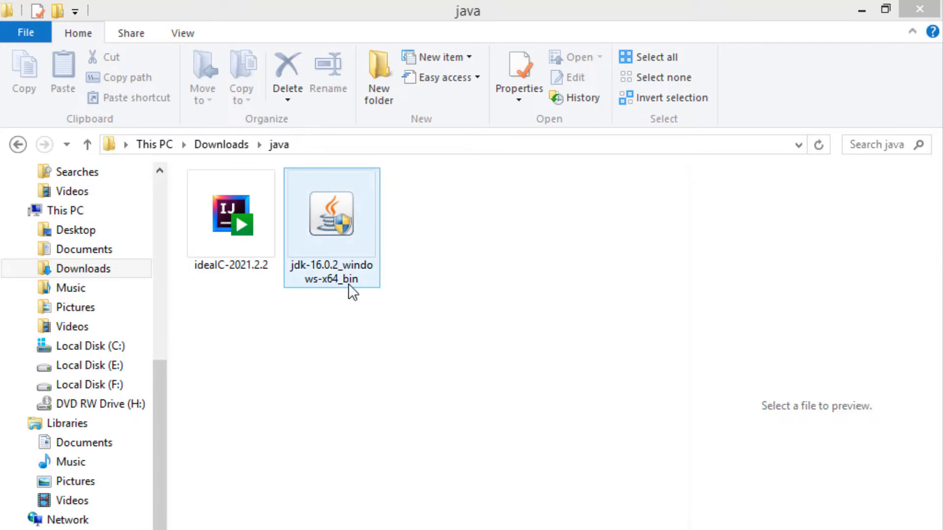
pyautogui.moveTo(340, 278)
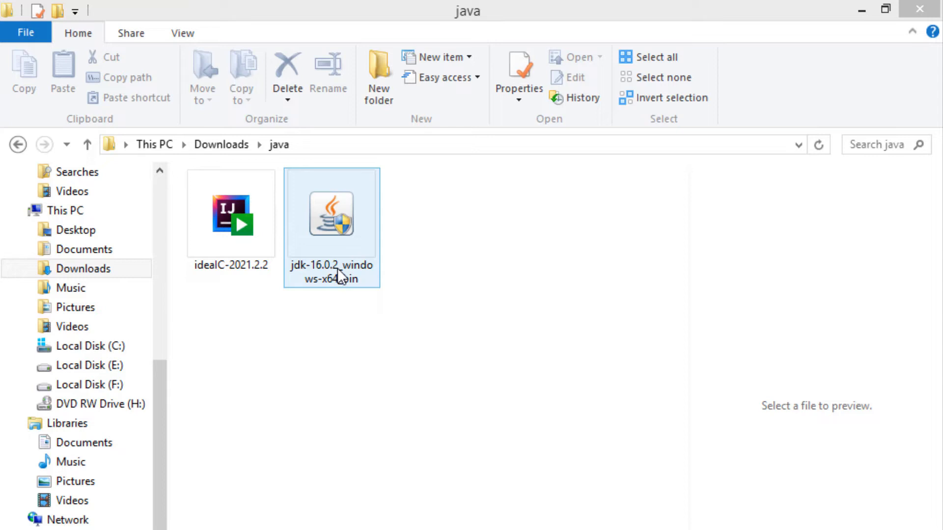
pyautogui.doubleClick(330, 215)
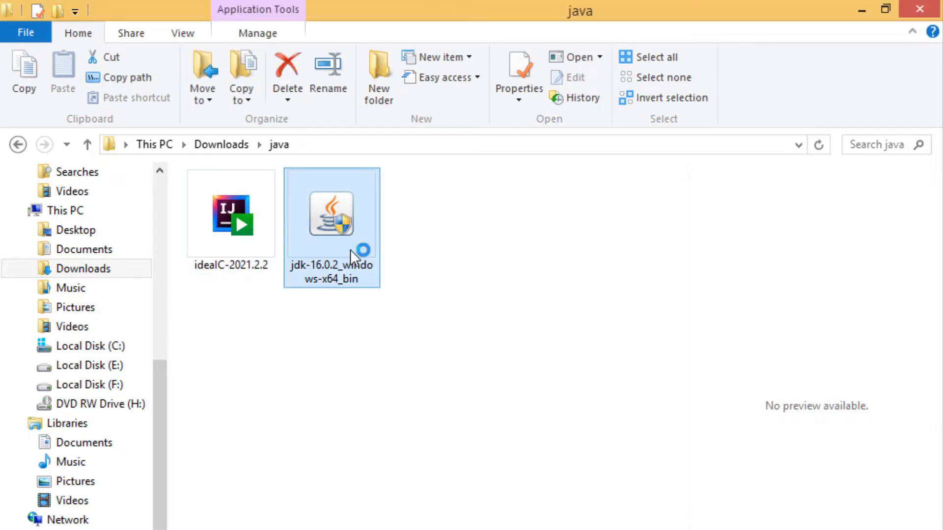
# Install JDK 16.0.2 to the default destination folder and close the completed wizard.
pyautogui.doubleClick(330, 213)
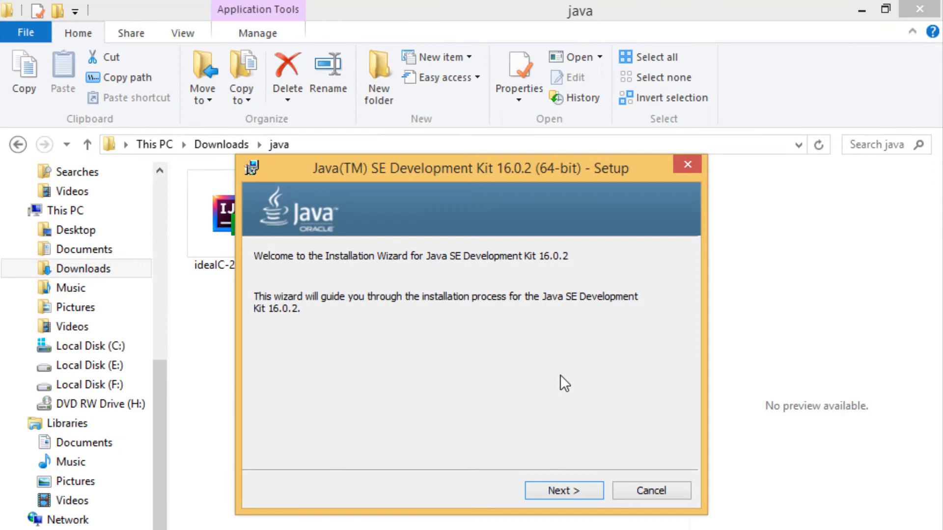
pyautogui.click(564, 504)
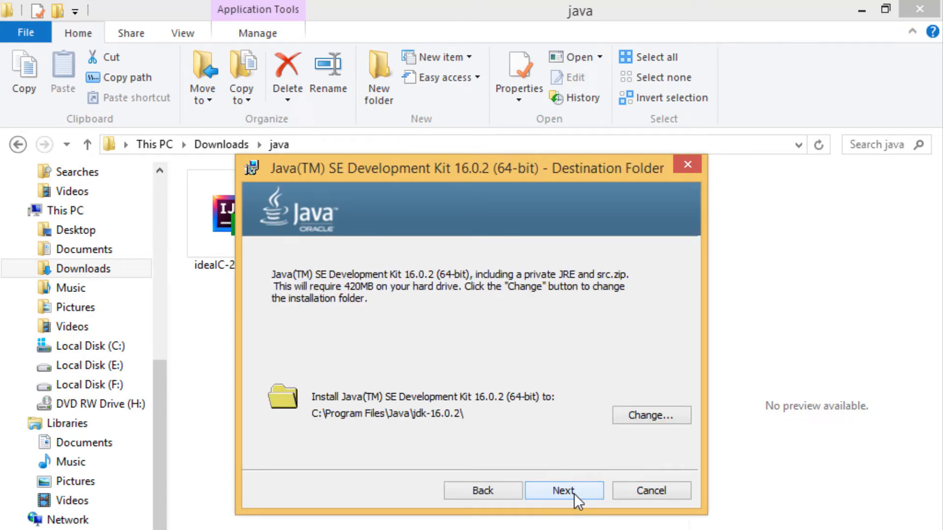
pyautogui.click(571, 491)
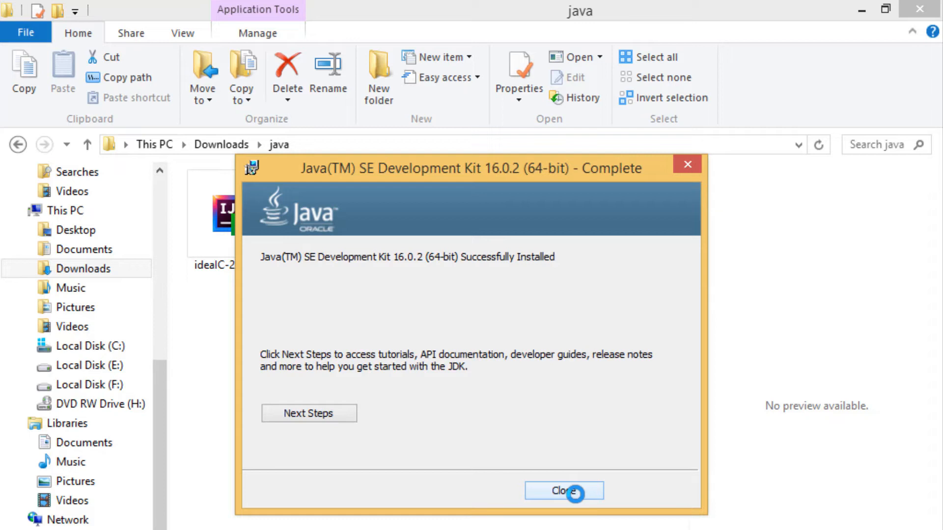
pyautogui.click(569, 491)
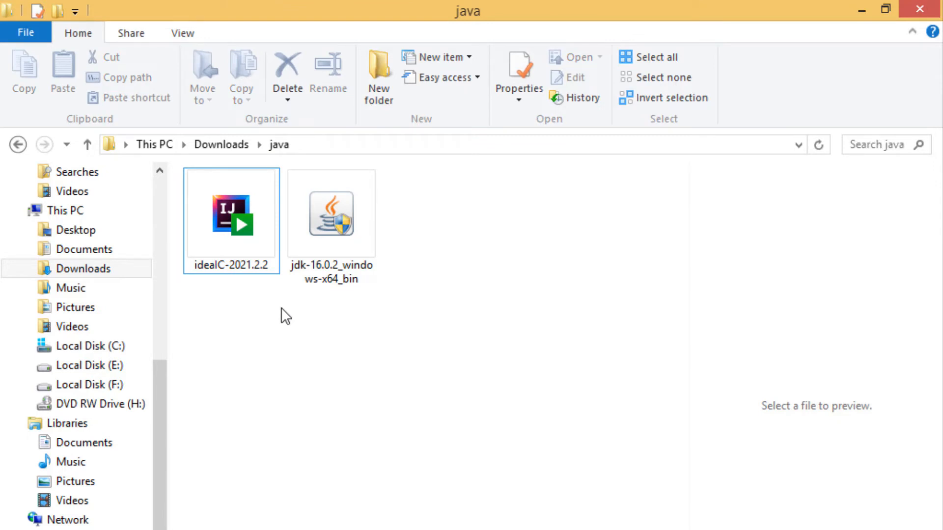
# Install IntelliJ IDEA Community to the default location with 'Add bin folder to the PATH', rebooting later.
pyautogui.doubleClick(232, 215)
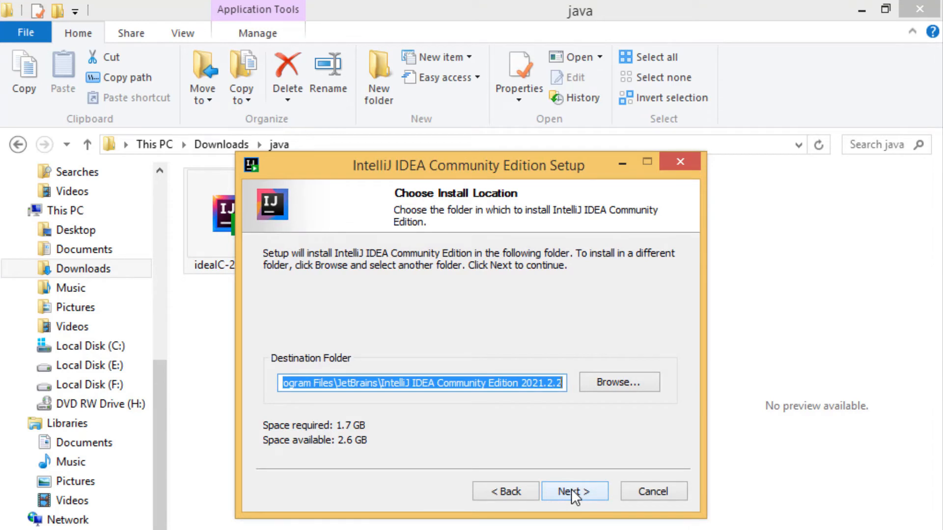
pyautogui.click(576, 505)
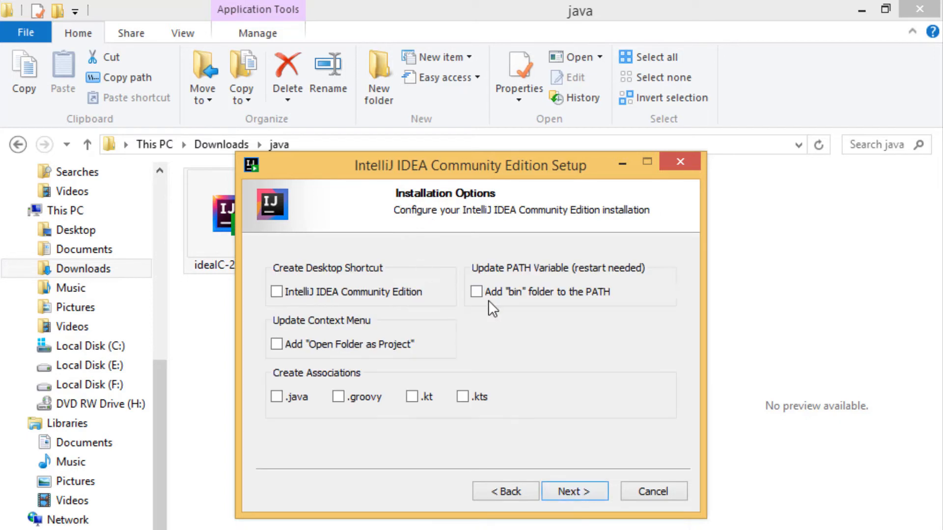
pyautogui.click(476, 293)
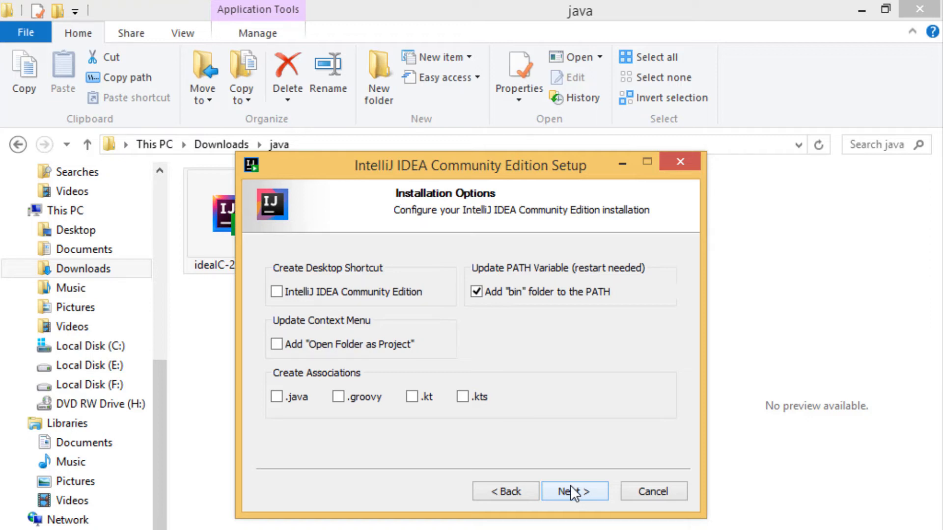
pyautogui.click(576, 491)
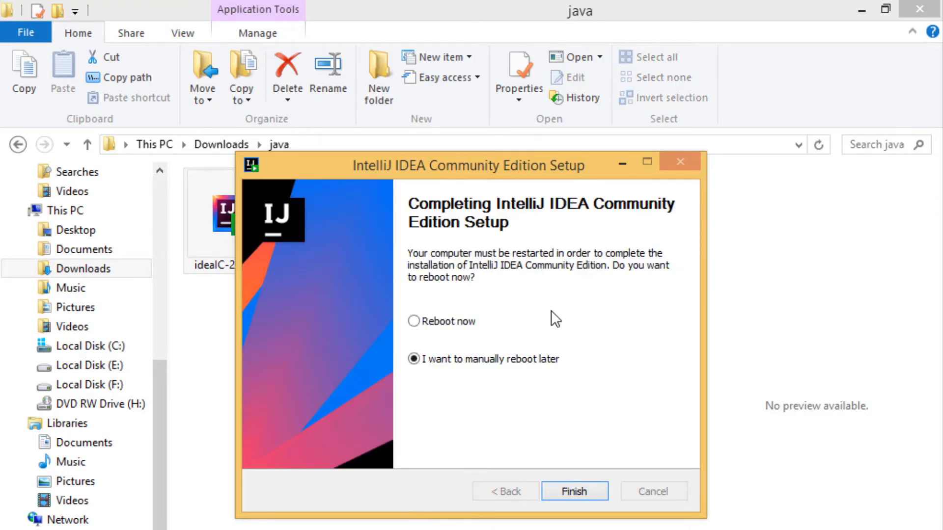
pyautogui.click(574, 491)
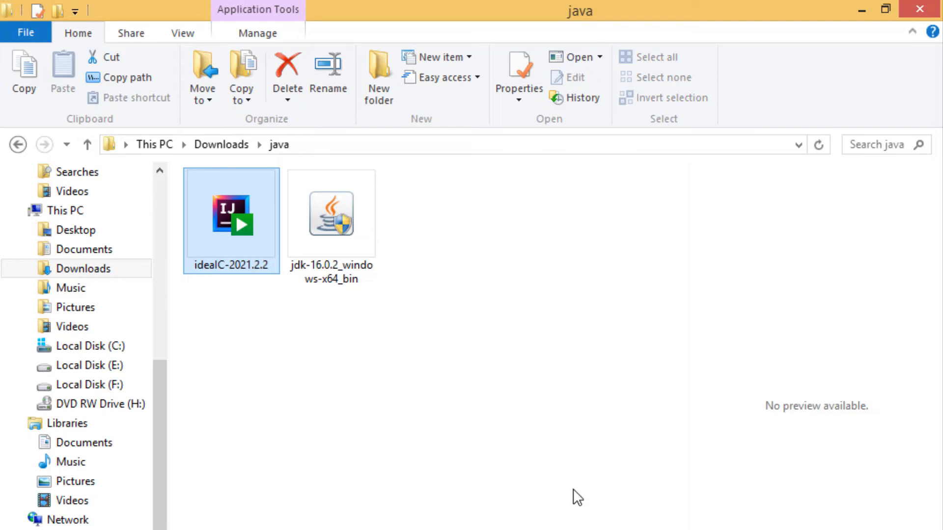
# Launch IntelliJ IDEA and wait for its Welcome window.
pyautogui.doubleClick(232, 216)
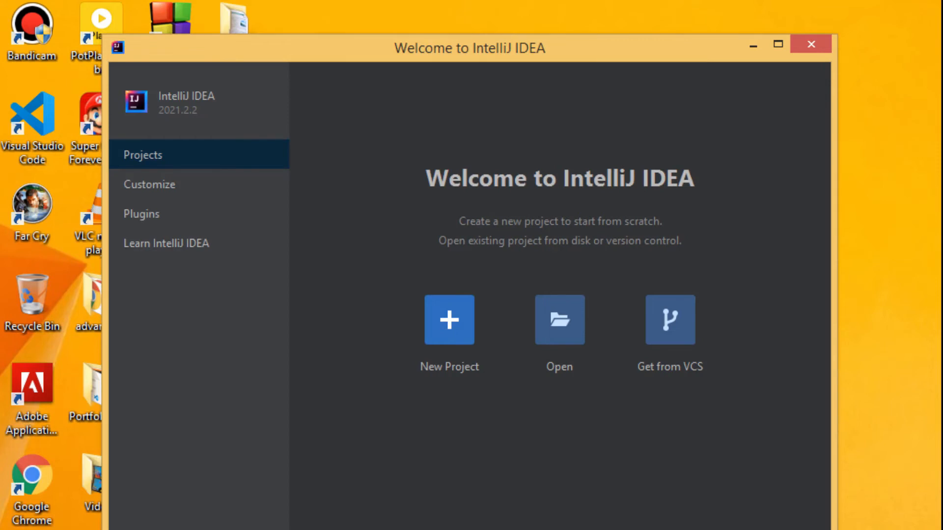
# Create a new project from the Command Line App template named firstprogramCWM.
pyautogui.click(450, 320)
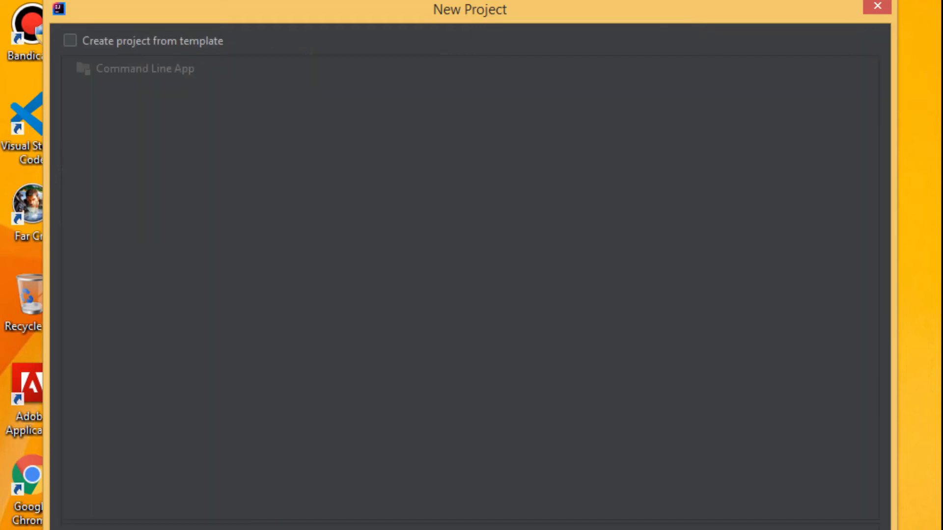
pyautogui.click(71, 42)
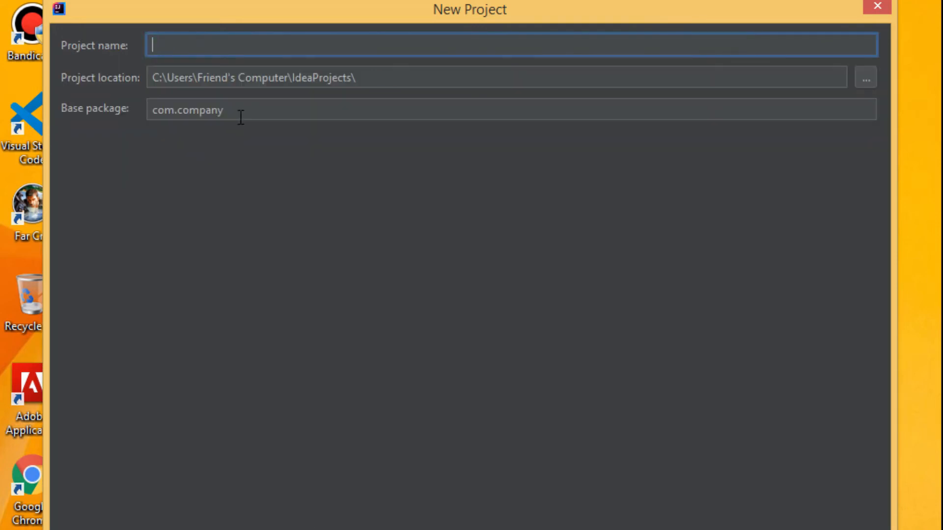
pyautogui.moveTo(246, 118)
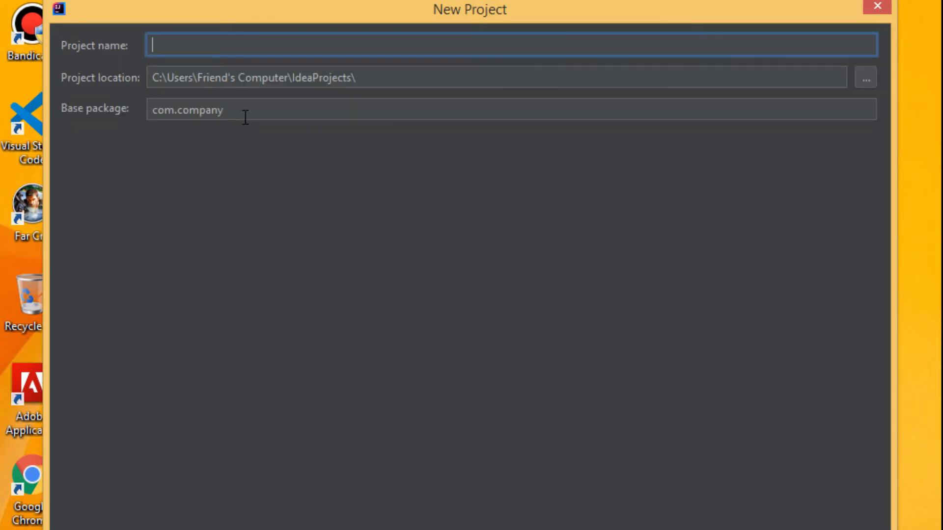
pyautogui.write('first')
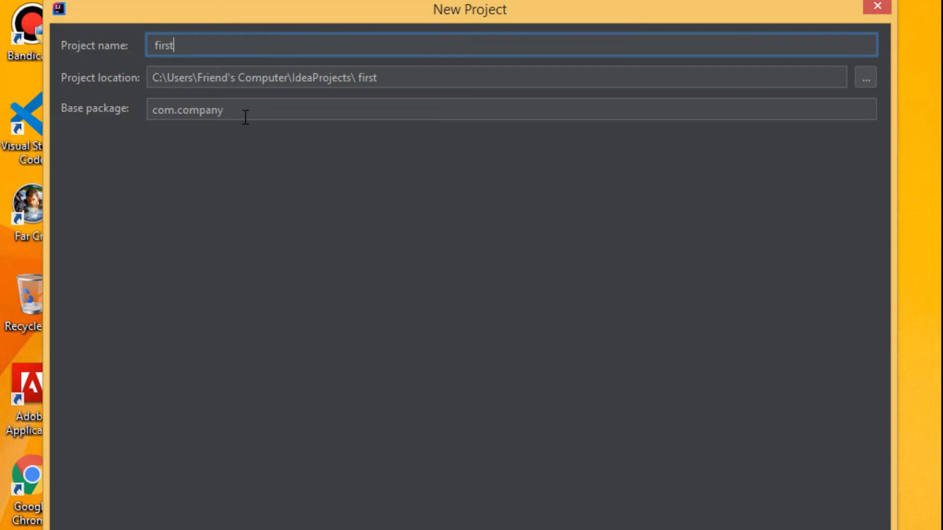
pyautogui.write('programCWM')
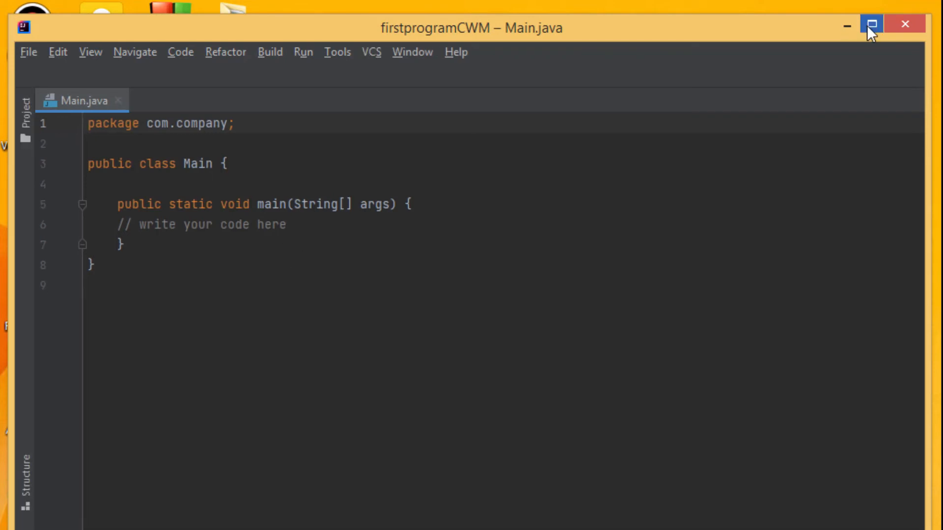
# Maximize the window, close Tip of the Day, and write System.out.println("Hello World"); in main.
pyautogui.click(872, 23)
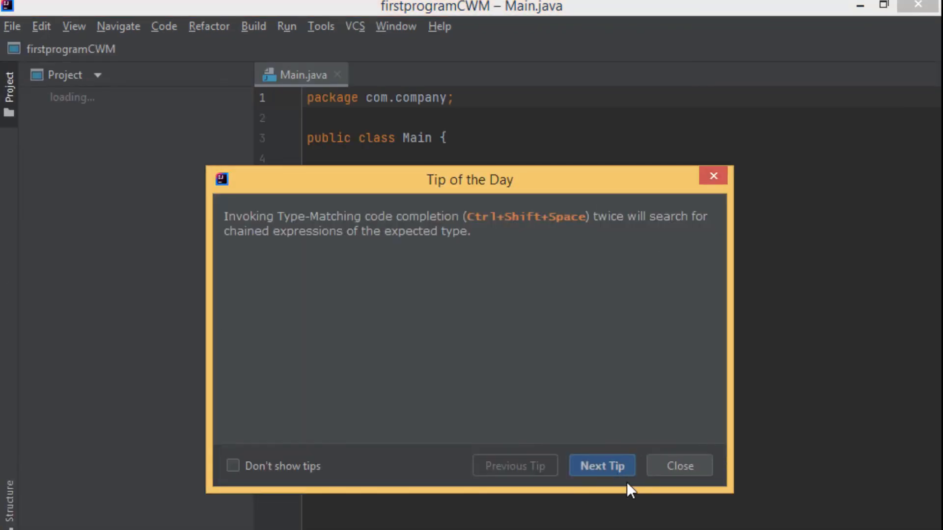
pyautogui.click(679, 465)
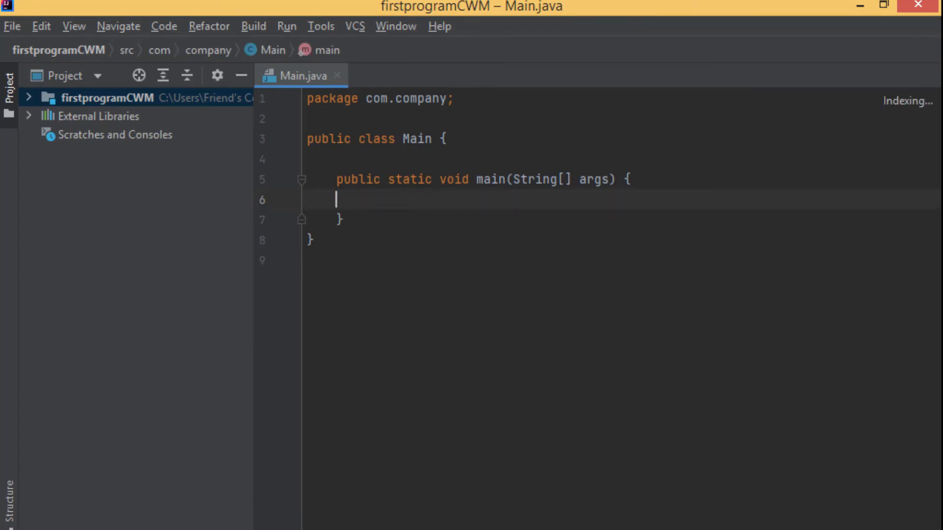
pyautogui.write('System.out.println("Hello World");')
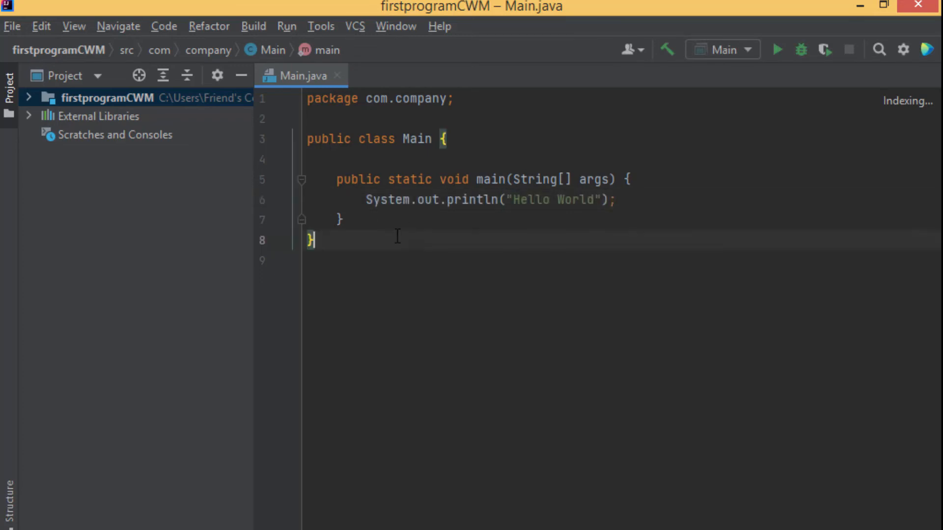
# Run Main so the Run console prints Hello World with exit code 0.
pyautogui.click(614, 199)
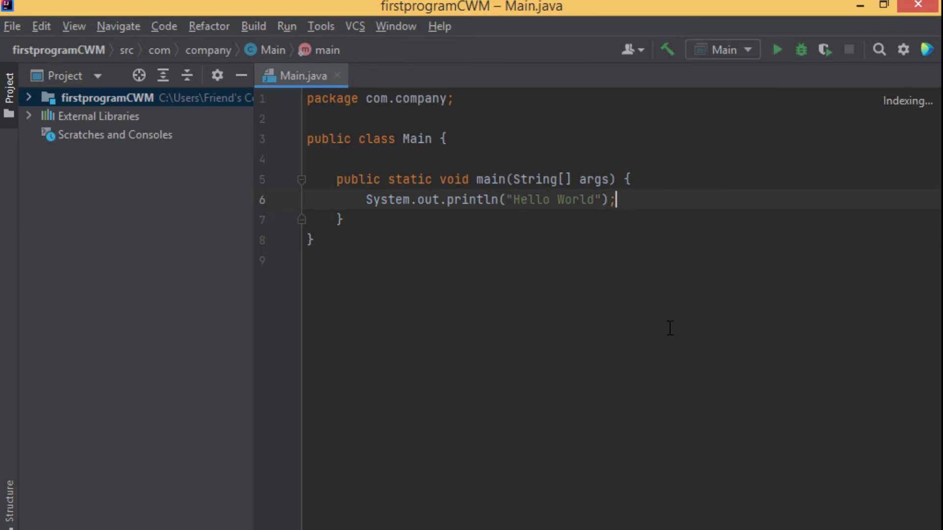
pyautogui.moveTo(656, 345)
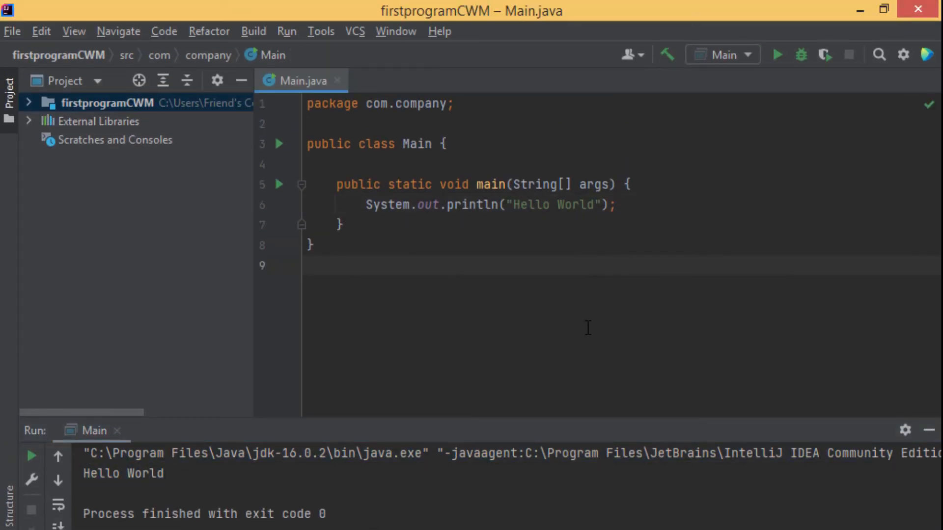
pyautogui.click(311, 265)
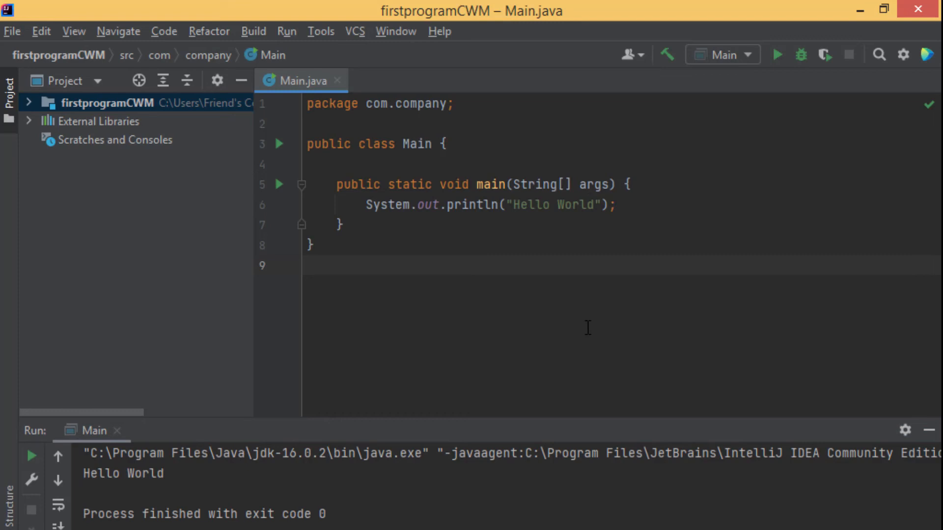
pyautogui.click(308, 265)
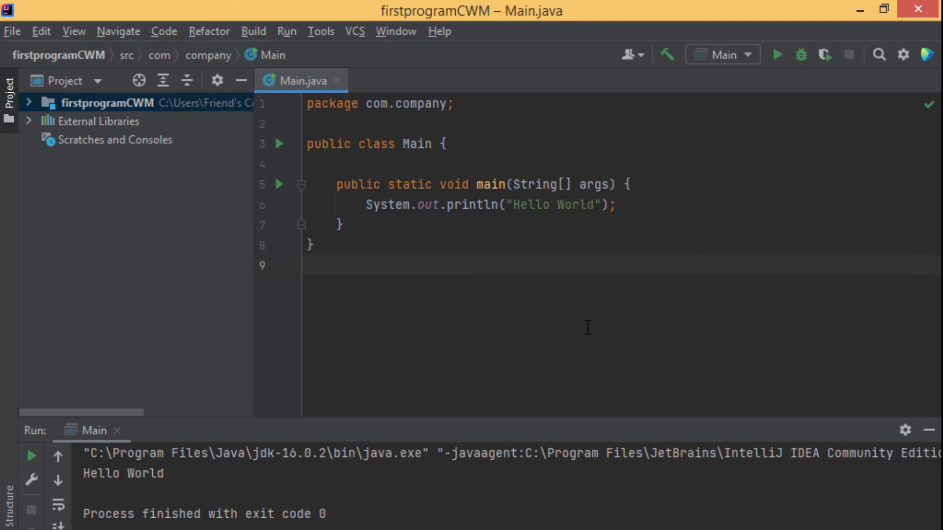
pyautogui.click(307, 265)
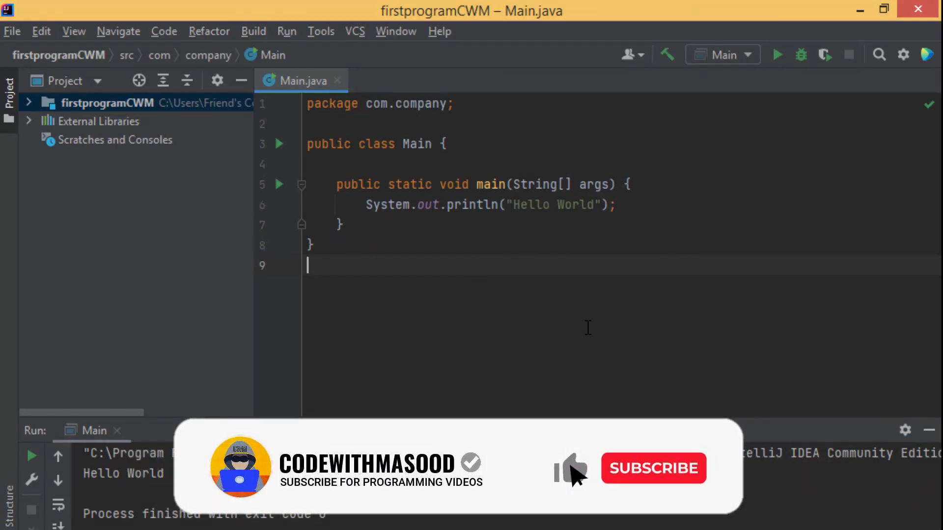
pyautogui.click(653, 468)
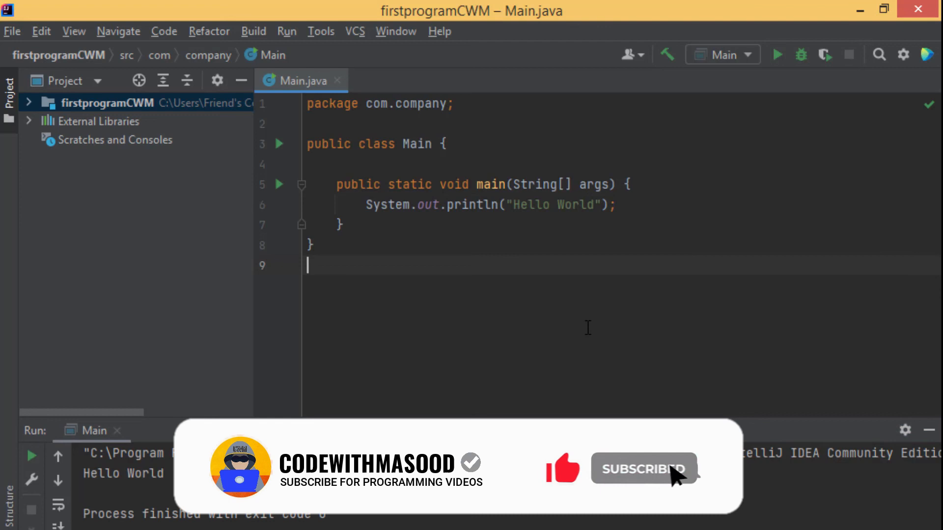
pyautogui.click(641, 468)
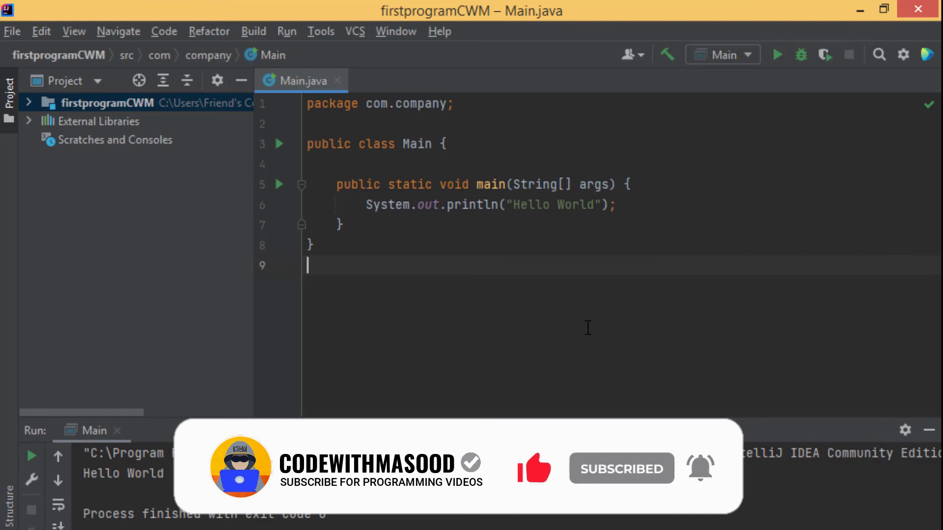